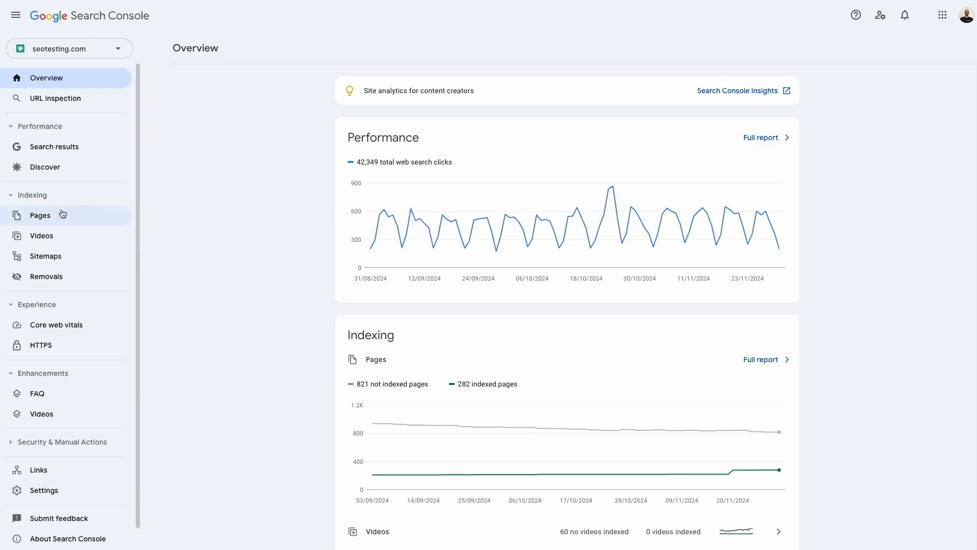
{"action": "mouse_move", "coordinate": [62, 218]}
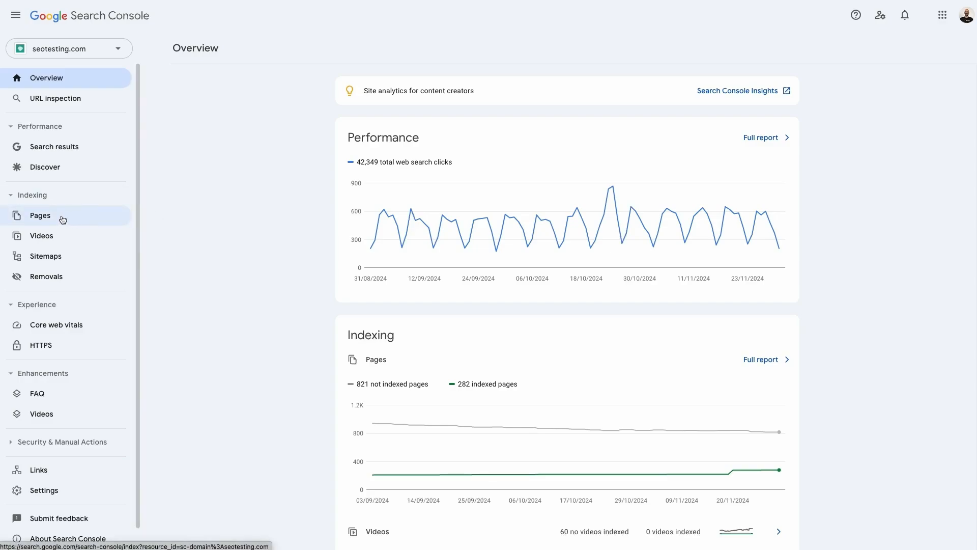
Open the Pages indexing report and view the ten 'Why pages aren't indexed' reasons.
{"action": "left_click", "coordinate": [40, 215]}
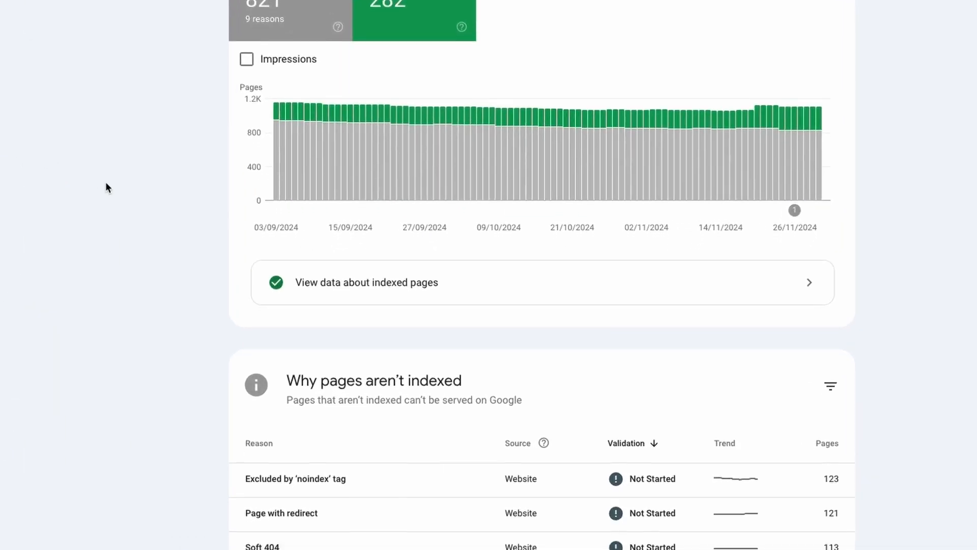
{"action": "scroll", "scroll_direction": "down", "scroll_amount": 3}
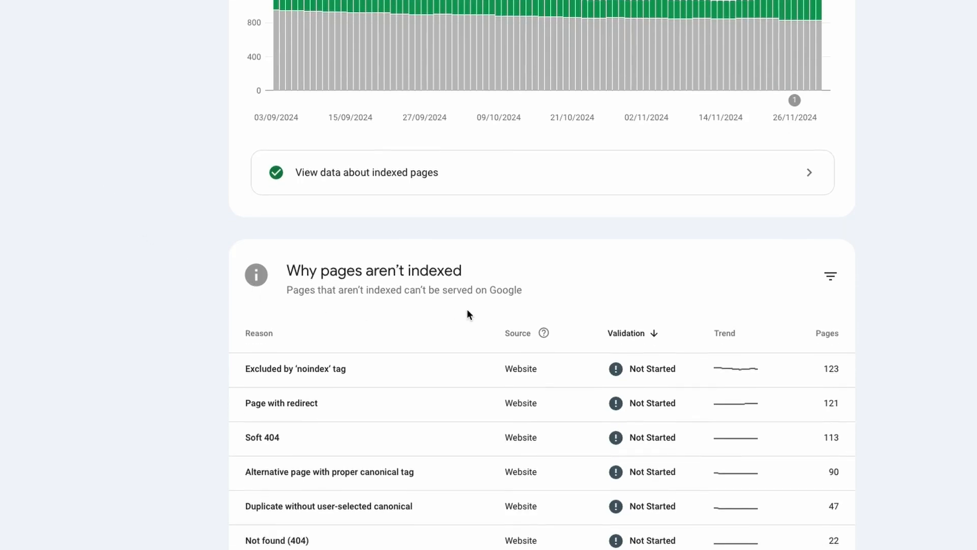
{"action": "scroll", "scroll_direction": "down", "scroll_amount": 3}
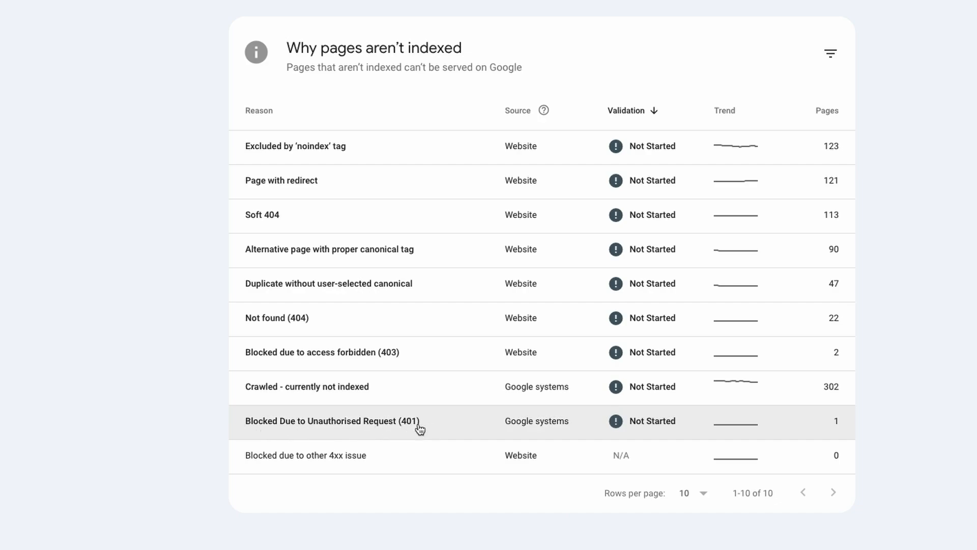
{"action": "mouse_move", "coordinate": [435, 431]}
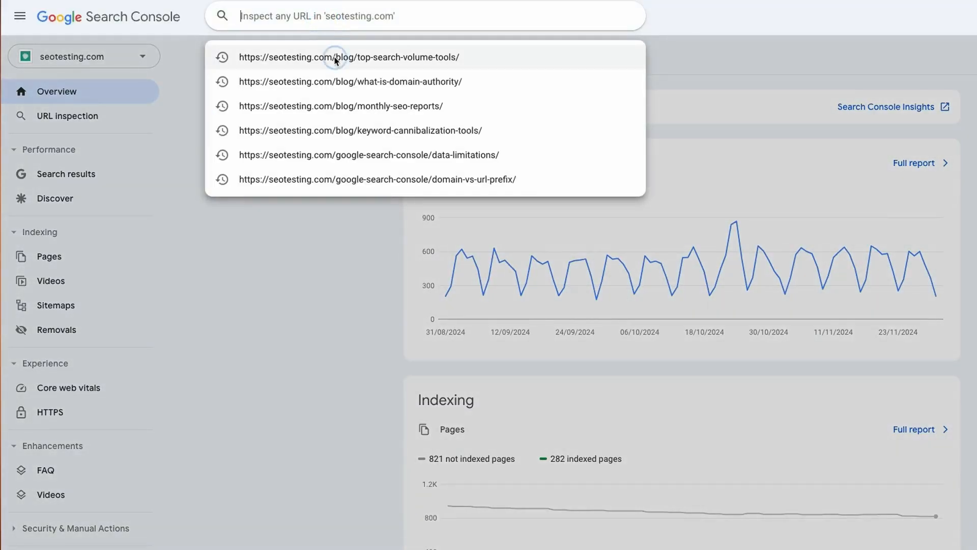
Inspect the top-search-volume-tools URL and expand its Page indexing discovery and crawl details.
{"action": "left_click", "coordinate": [334, 57]}
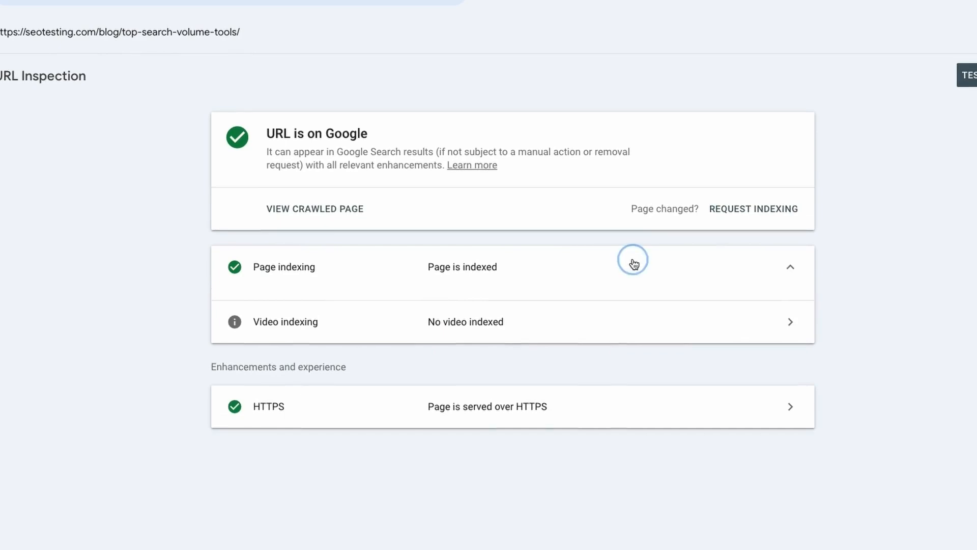
{"action": "left_click", "coordinate": [634, 262]}
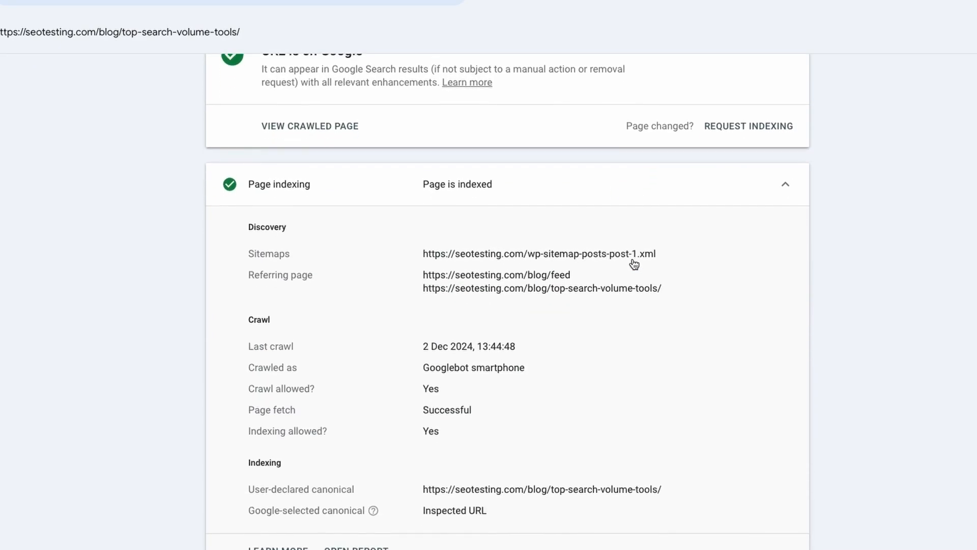
{"action": "scroll", "scroll_direction": "down", "scroll_amount": 3}
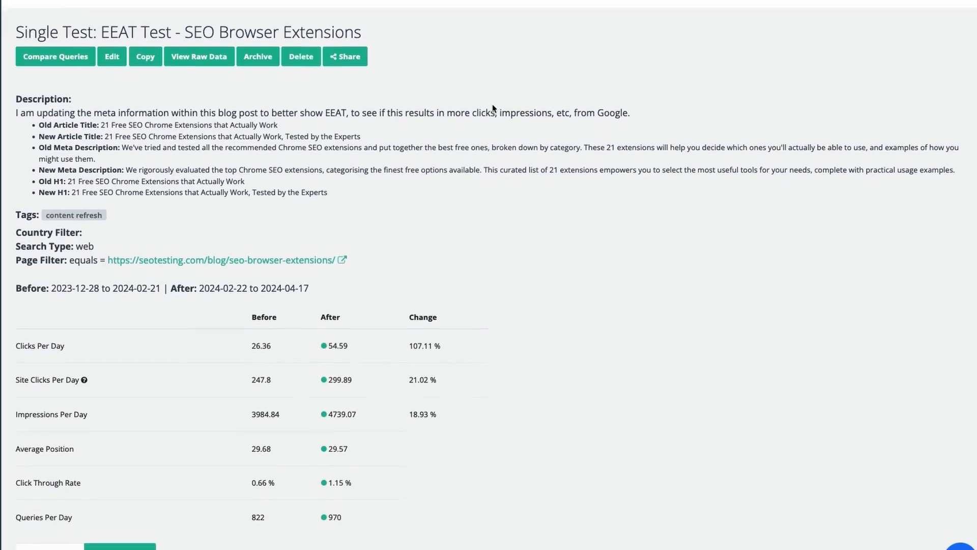
Scroll the EEAT Test - SEO Browser Extensions metrics down to the Clicks and Impressions graphs.
{"action": "scroll", "scroll_direction": "down", "scroll_amount": 3}
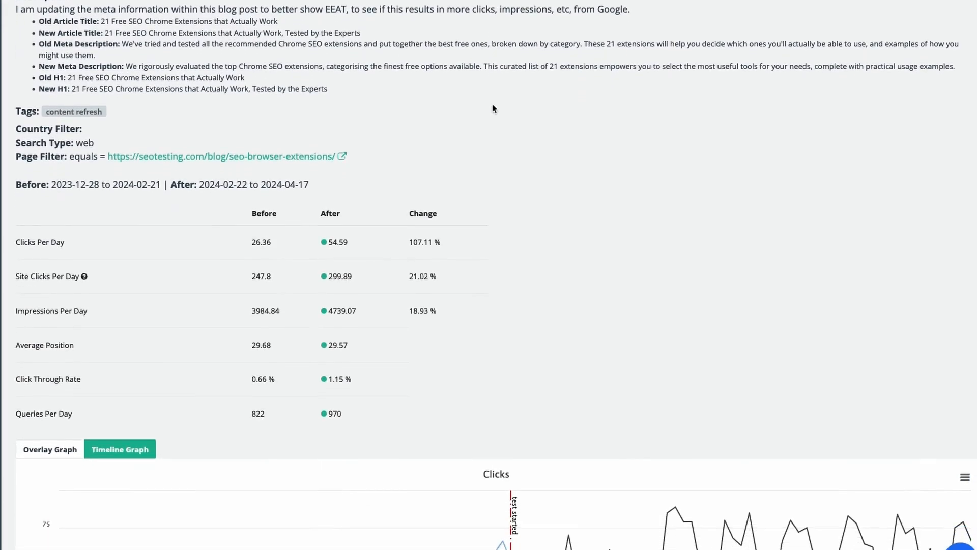
{"action": "scroll", "scroll_direction": "down", "scroll_amount": 3}
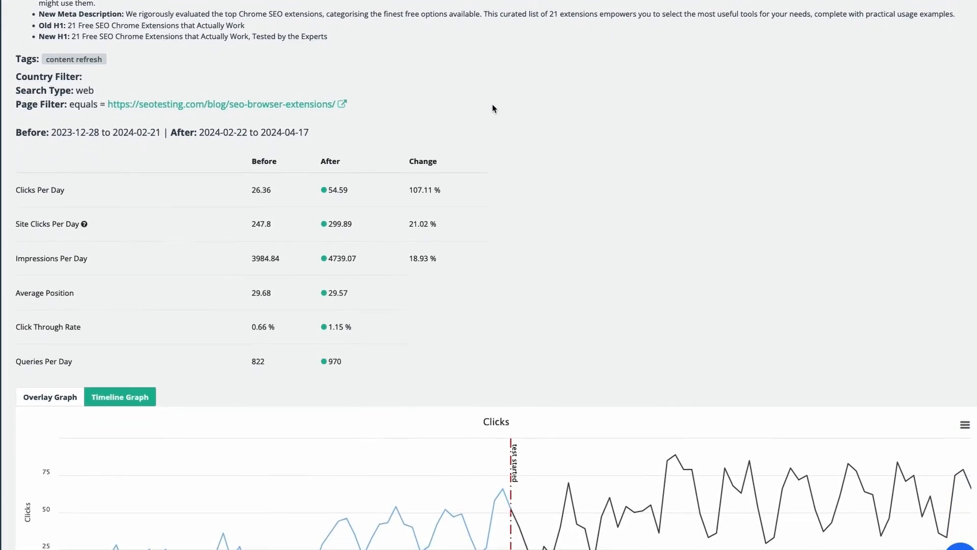
{"action": "scroll", "scroll_direction": "down", "scroll_amount": 3}
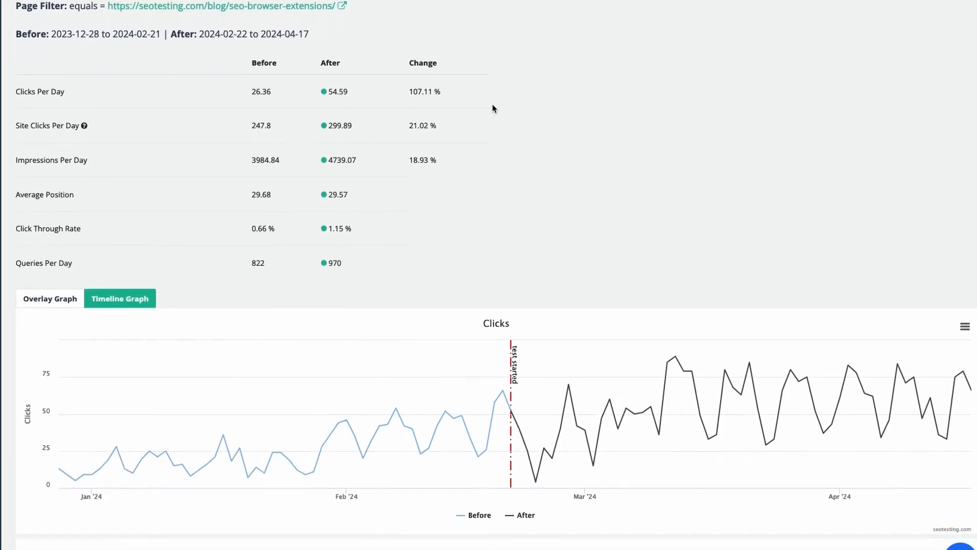
{"action": "scroll", "scroll_direction": "down", "scroll_amount": 3}
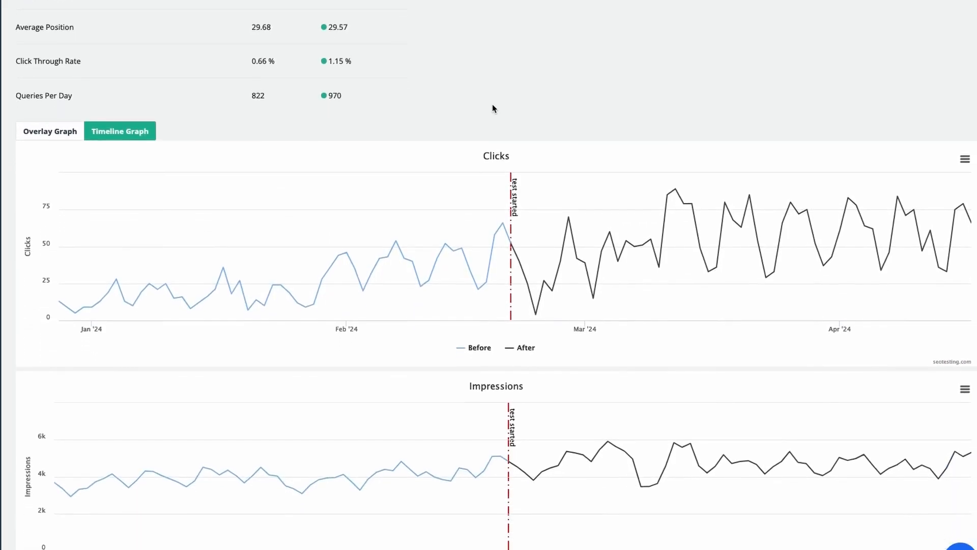